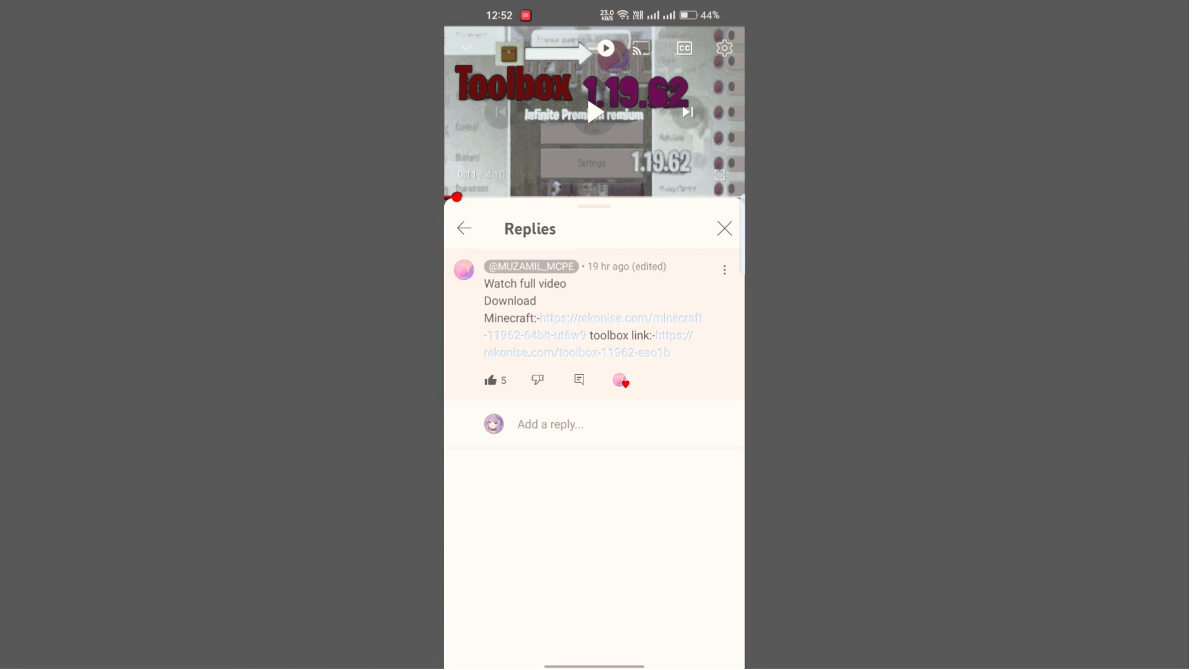
Close replies, open the Toolbox video's comments, and expand the pinned download-links comment
click(723, 228)
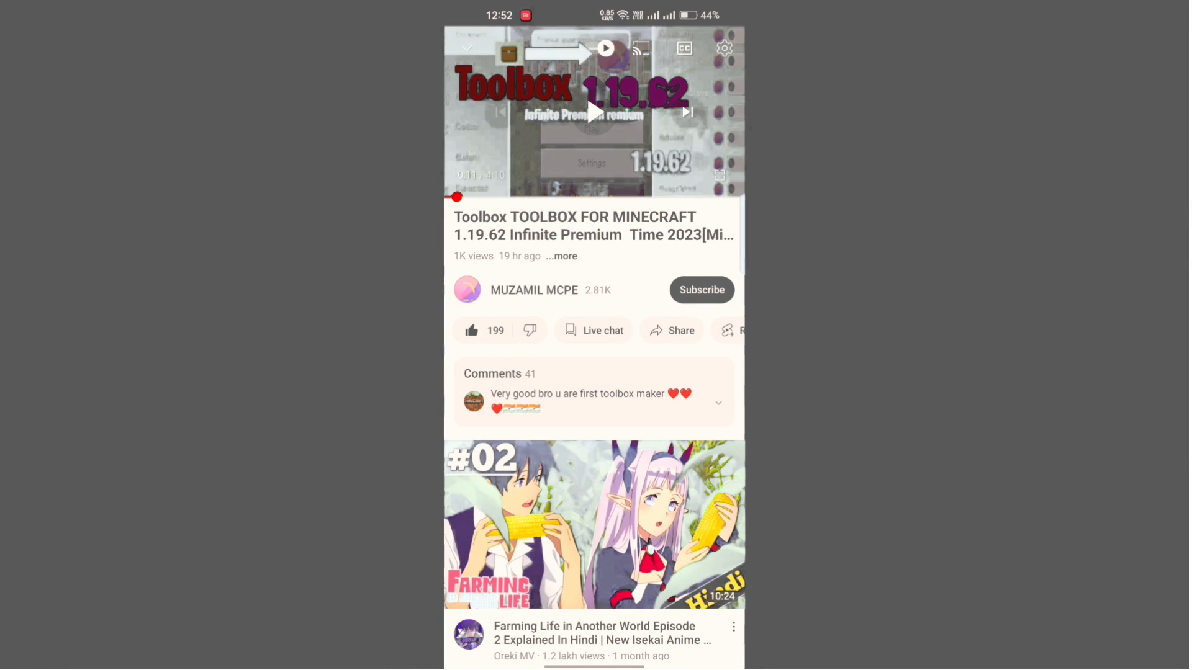
click(499, 373)
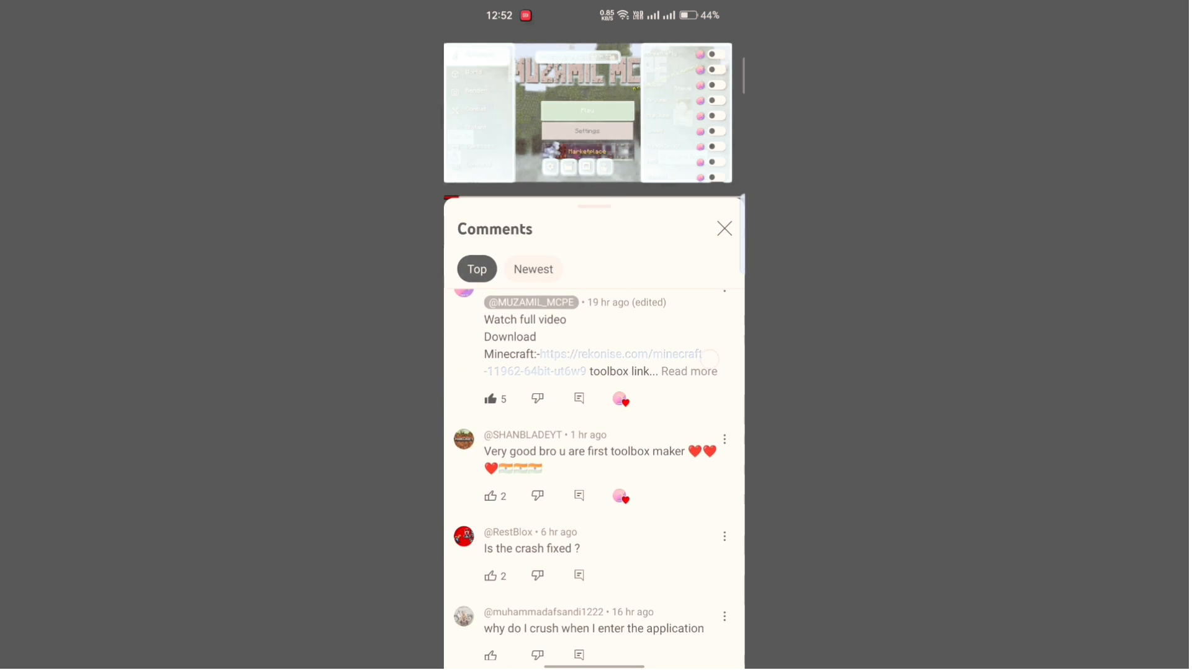
click(691, 372)
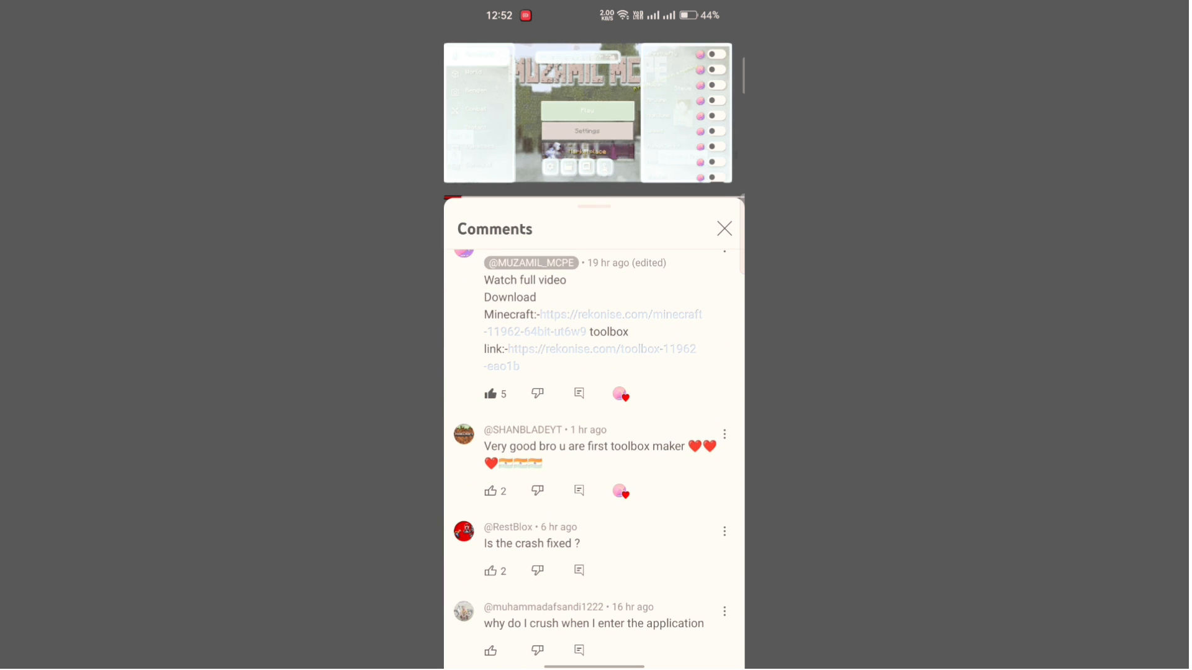
Open the Toolbox 1.19.62 Rekonise link, subscribe to MUZAMIL MCPE, and start 'Like video'
click(601, 349)
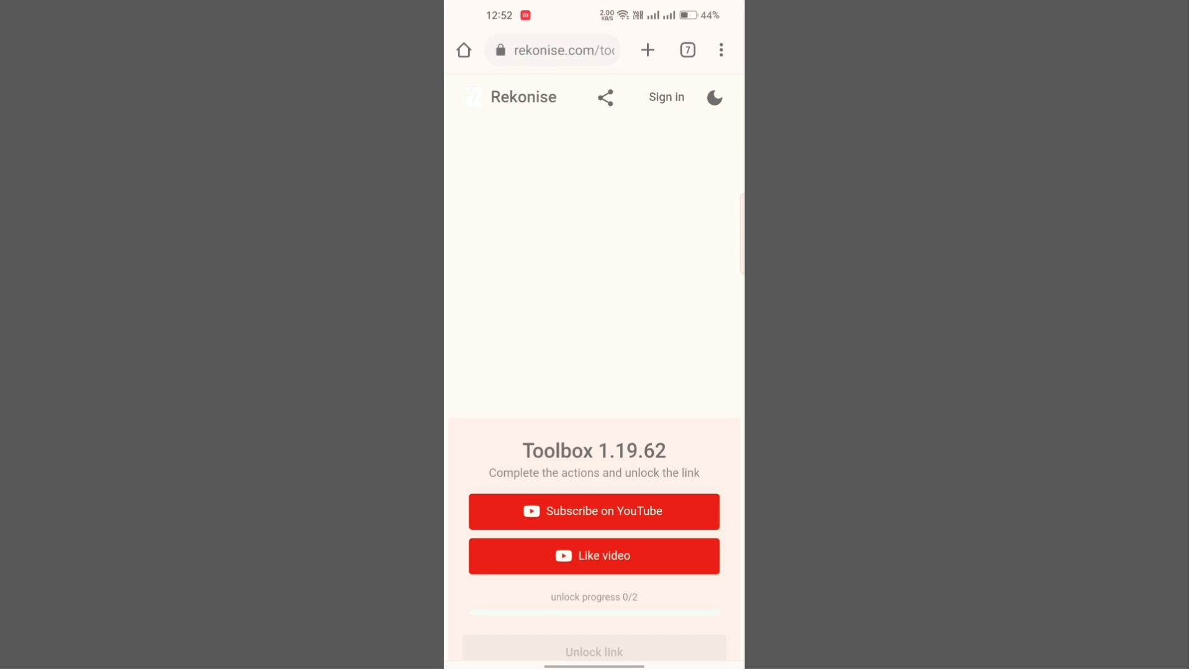
click(593, 511)
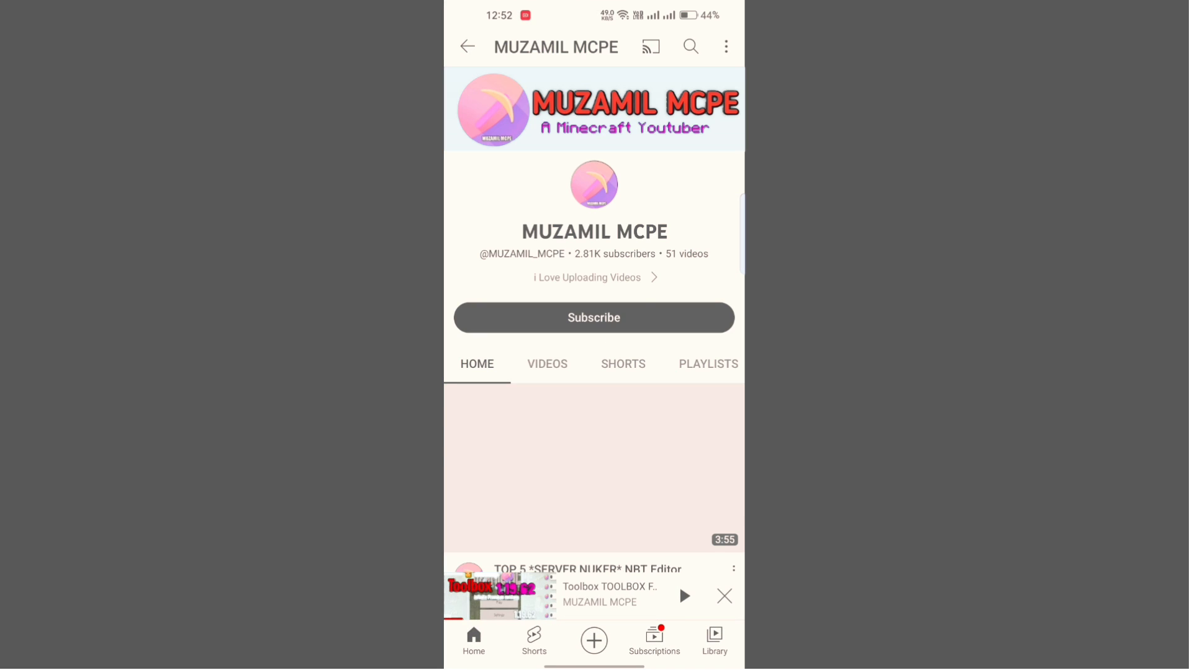
click(593, 317)
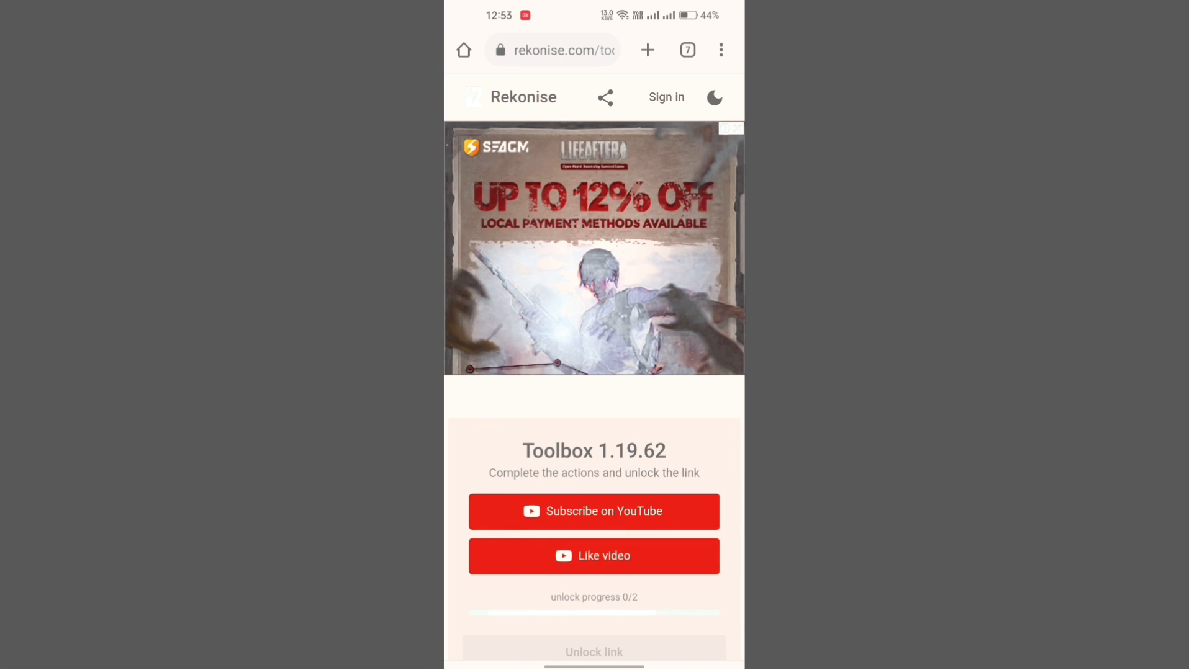
click(594, 511)
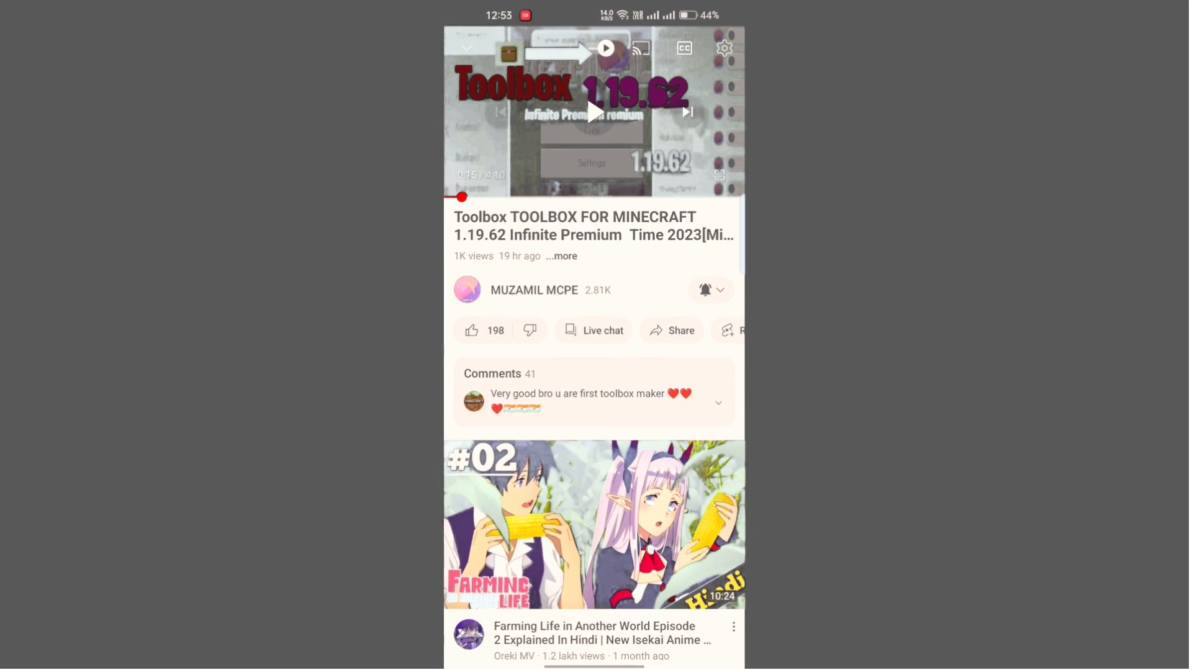
Like the video, finish unlocking at 2/2, and scroll the Linkvertise page to 'Free Access with Ads'
click(472, 330)
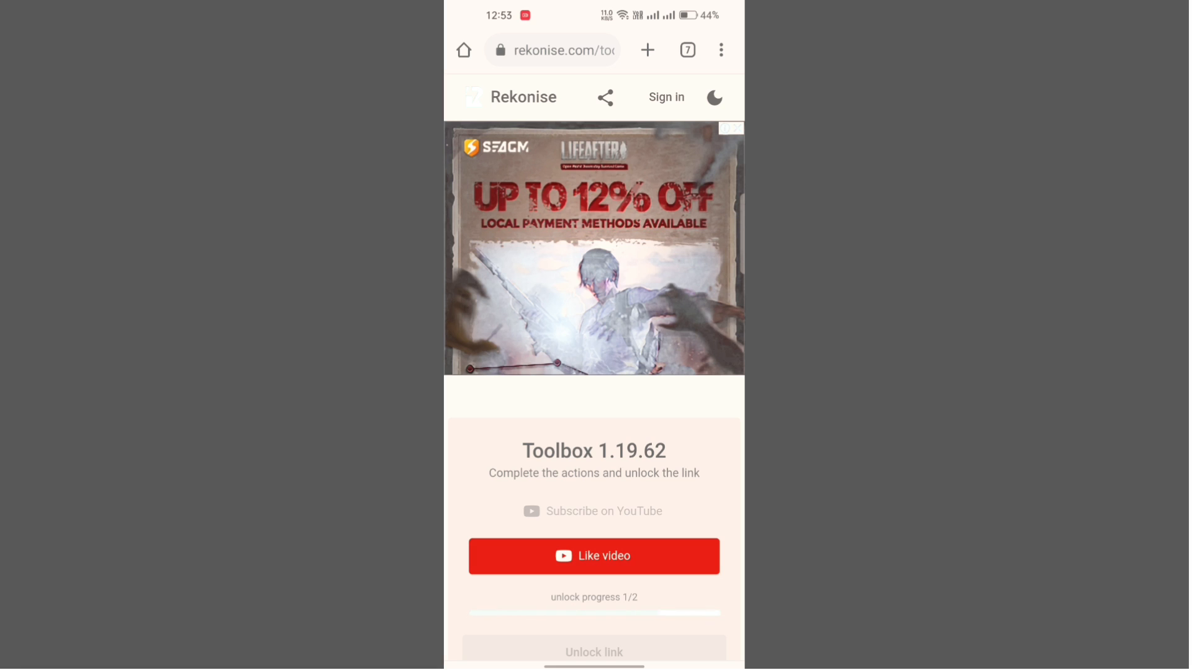
click(593, 556)
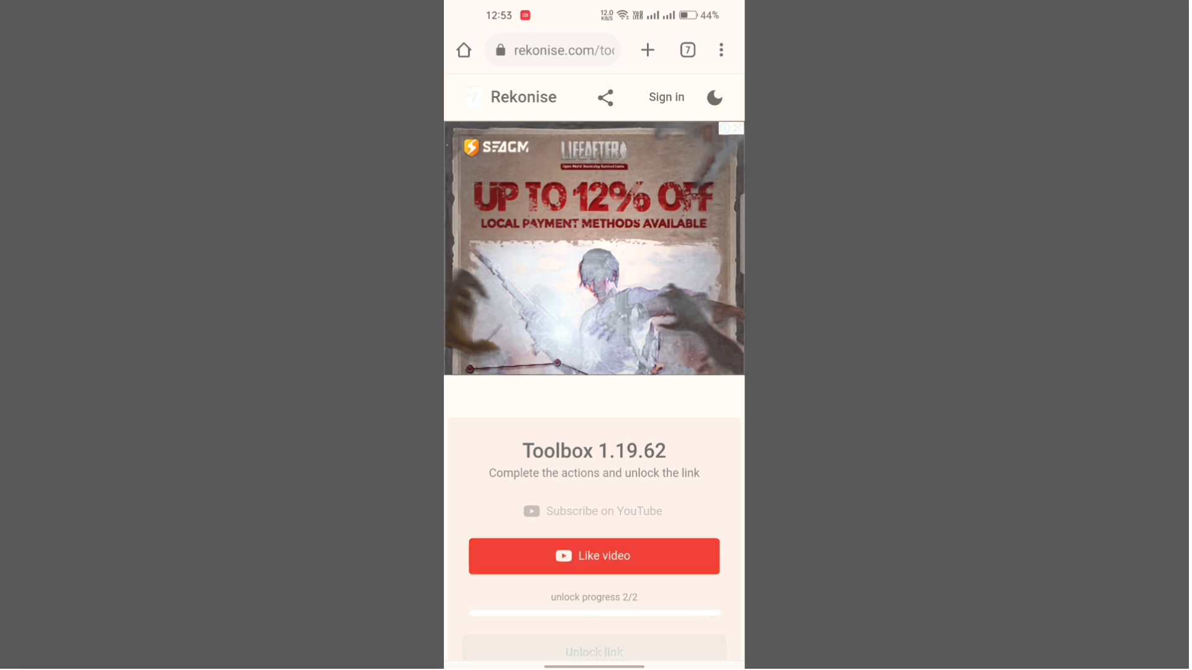
click(593, 556)
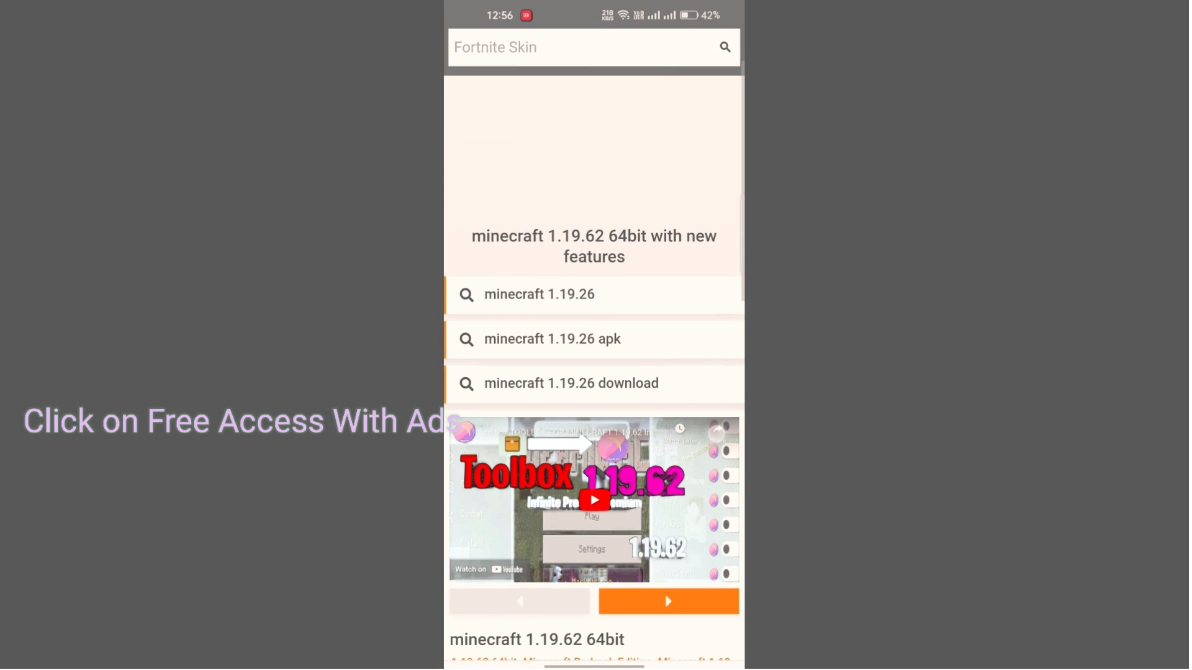
scroll(down, 3)
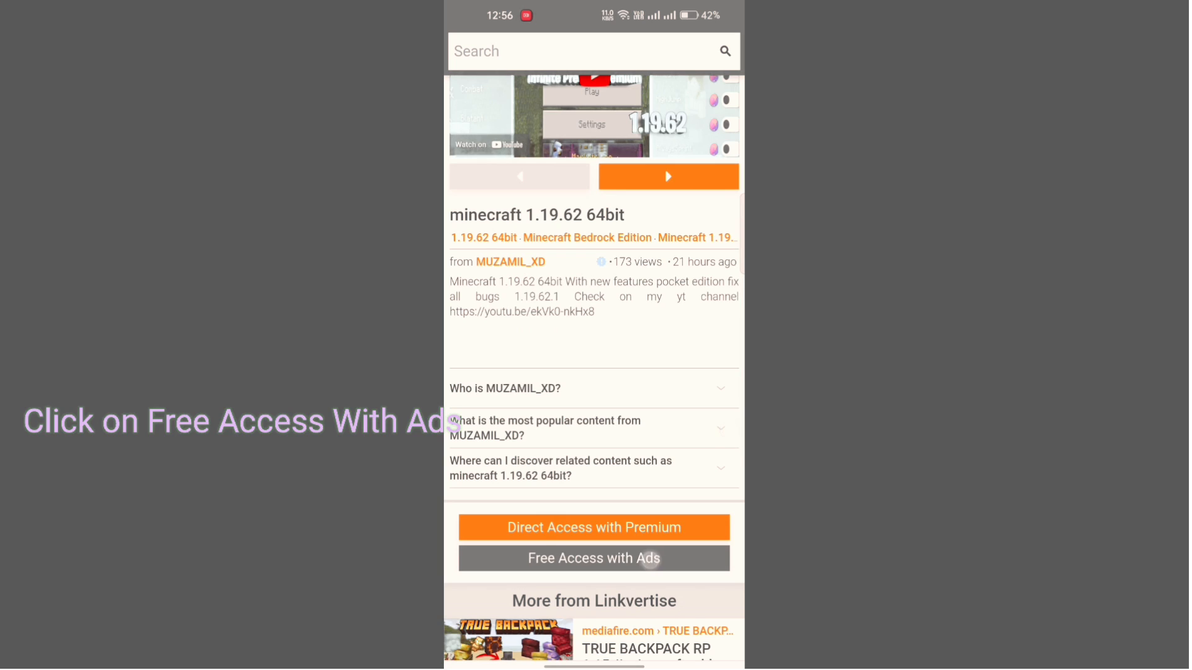